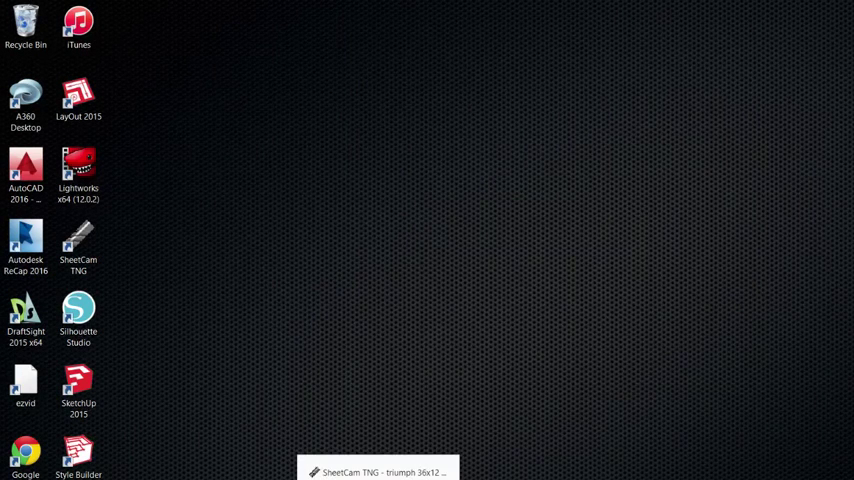
Bring up the triumph 36x12 mount job from the taskbar
left_click(377, 471)
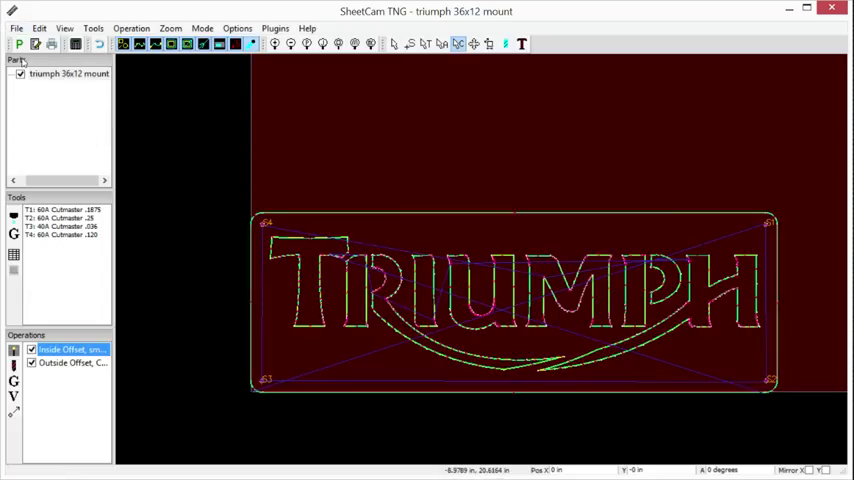
mouse_move(18, 43)
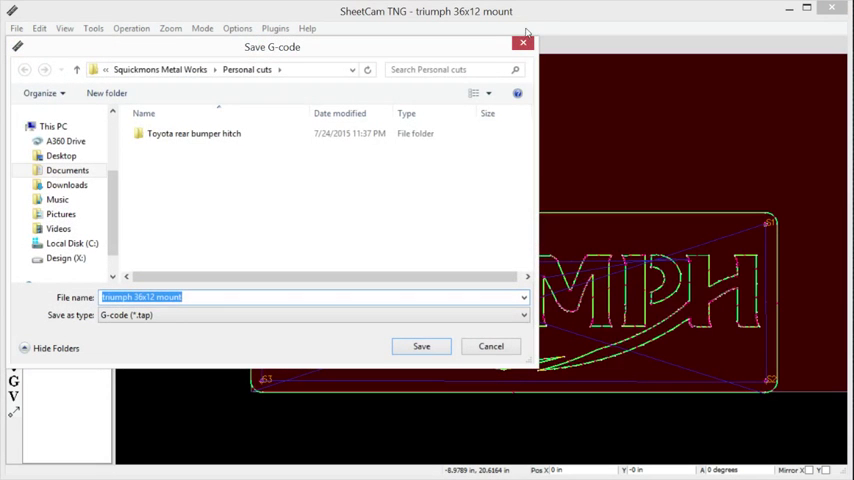
Run the post processor, saving G-code as triumph 36x12 mount, and dismiss the summary
left_click(16, 27)
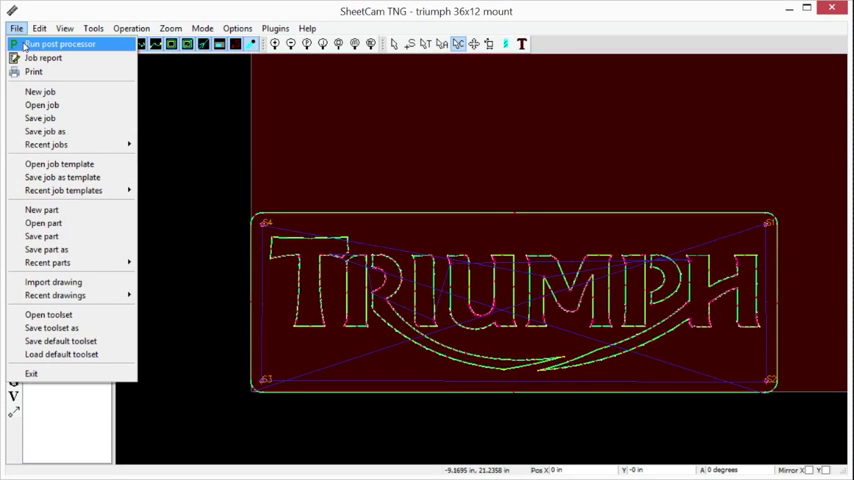
left_click(60, 43)
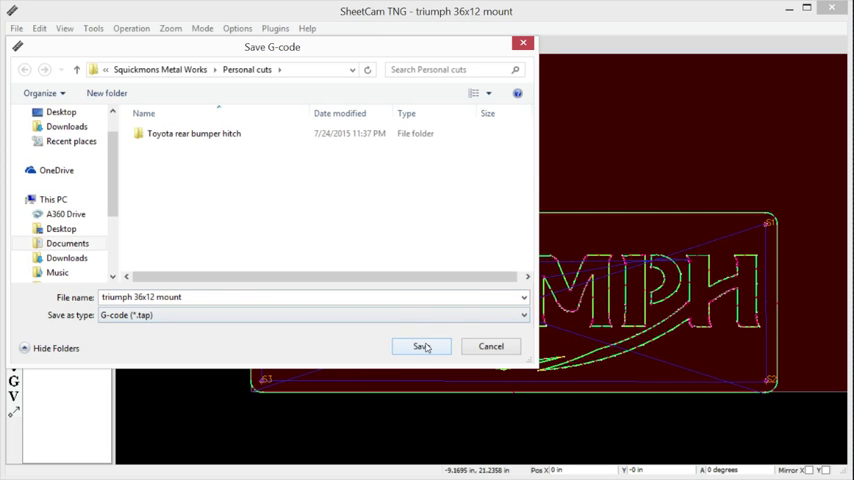
left_click(420, 346)
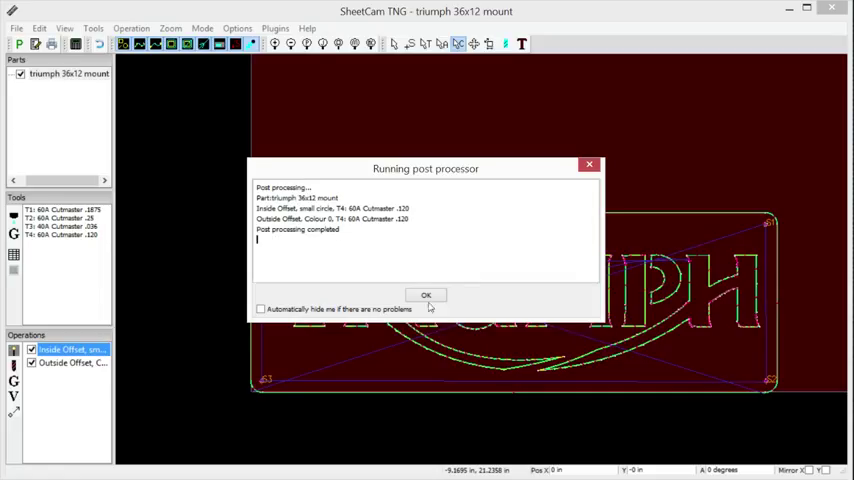
left_click(425, 295)
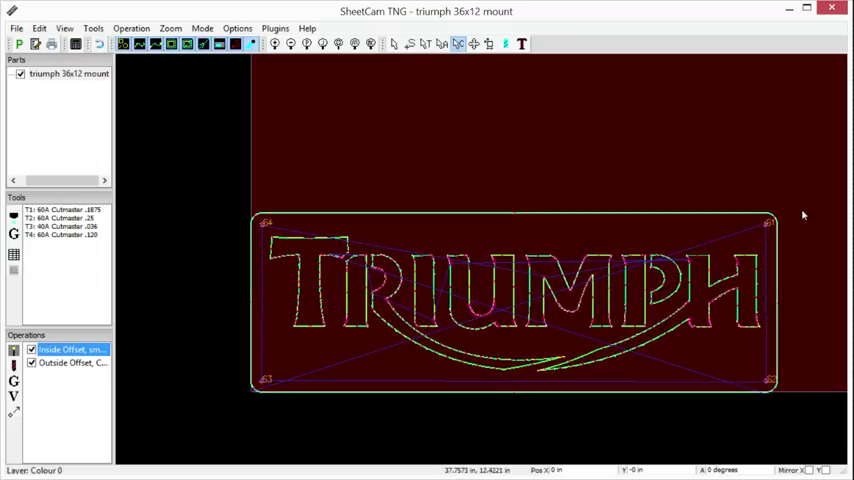
mouse_move(665, 300)
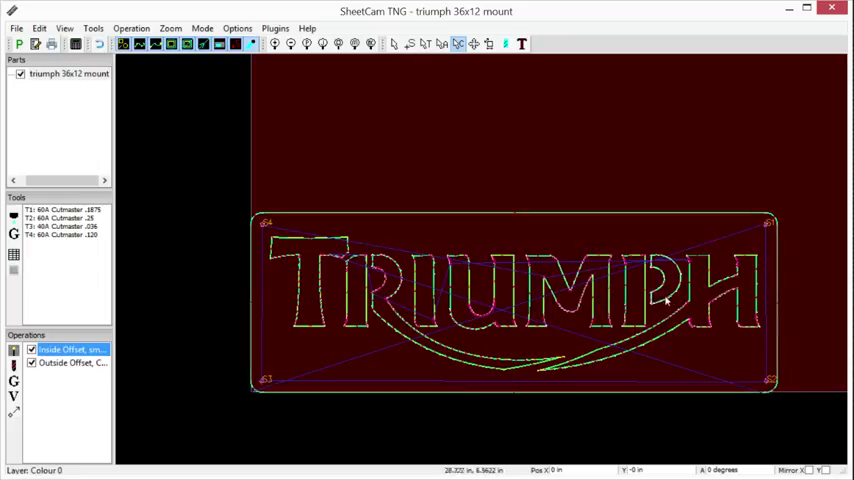
mouse_move(687, 138)
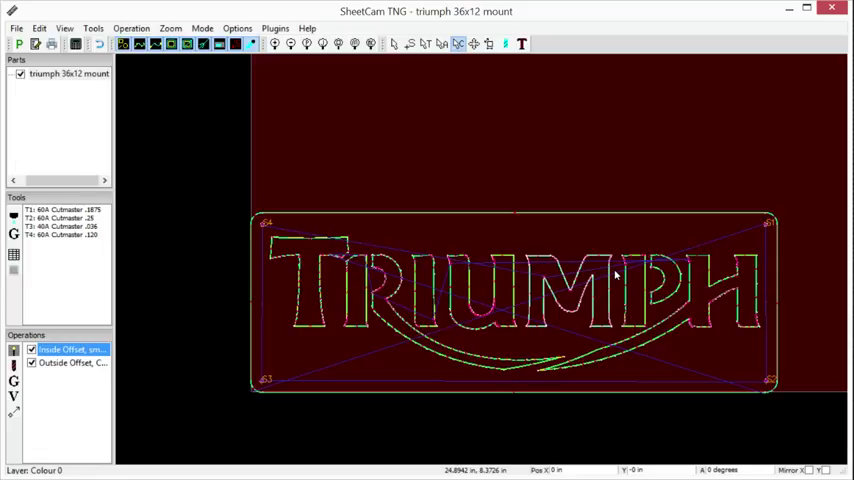
mouse_move(524, 313)
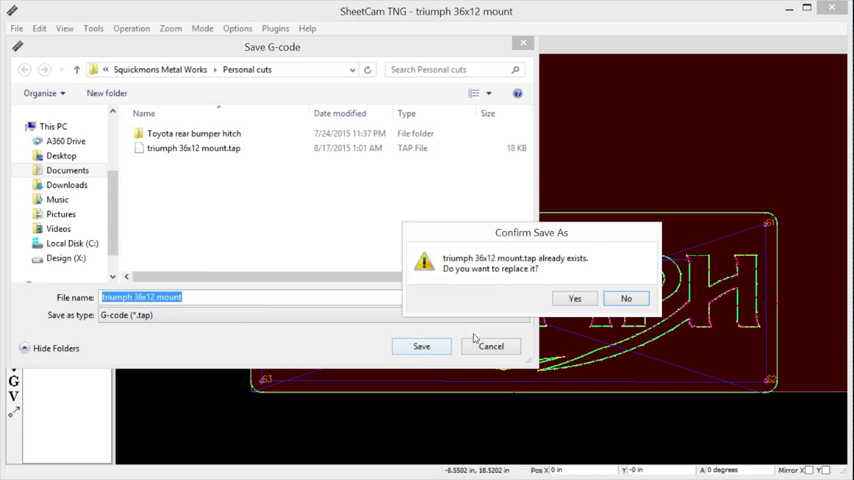
Confirm replacing triumph 36x12 mount.tap and dismiss the post-processing summary
left_click(575, 298)
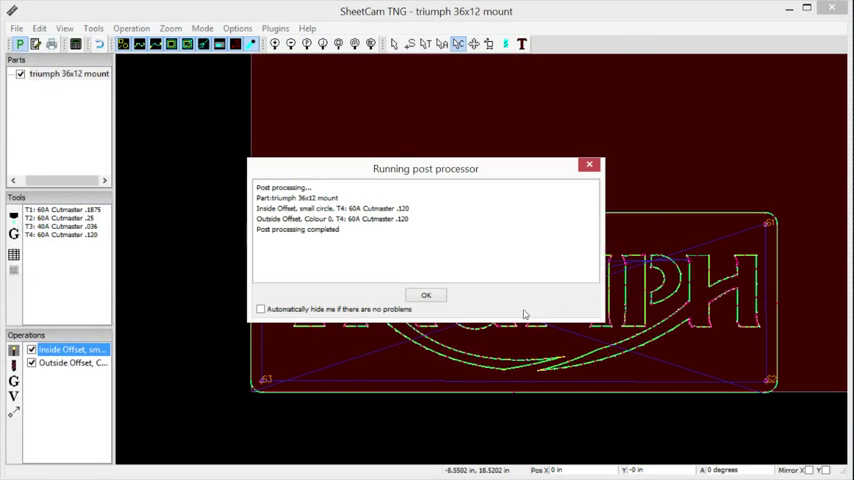
left_click(426, 295)
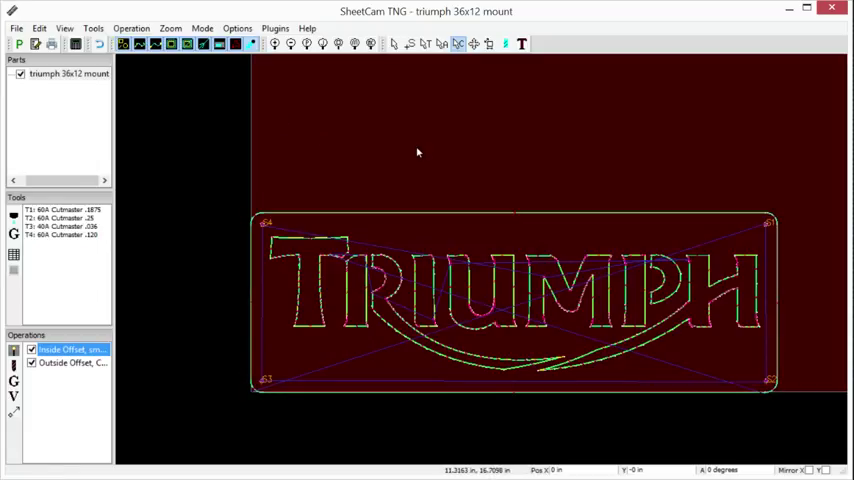
mouse_move(126, 67)
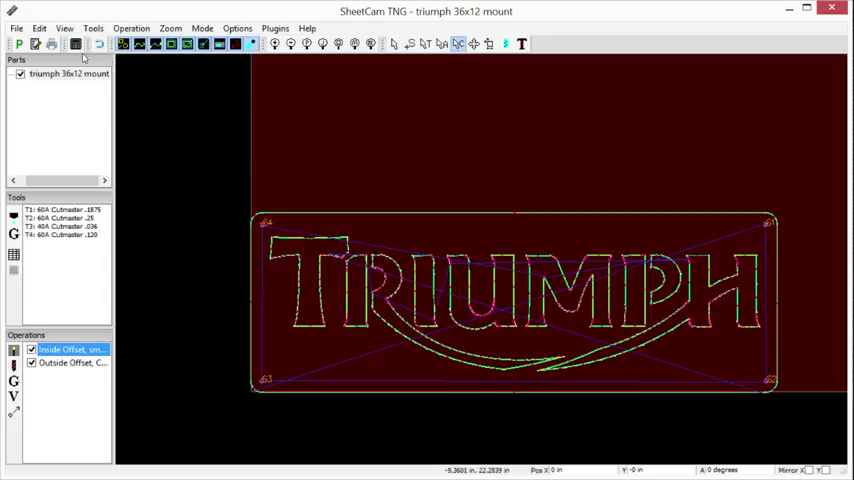
mouse_move(75, 43)
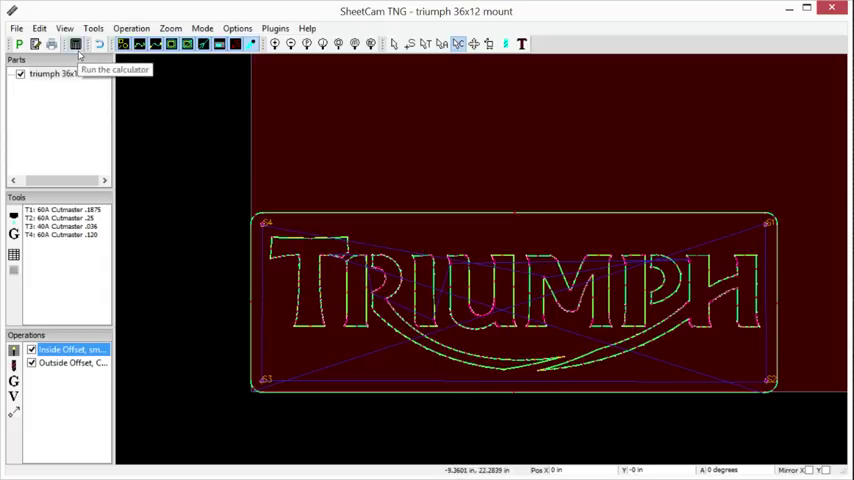
mouse_move(36, 44)
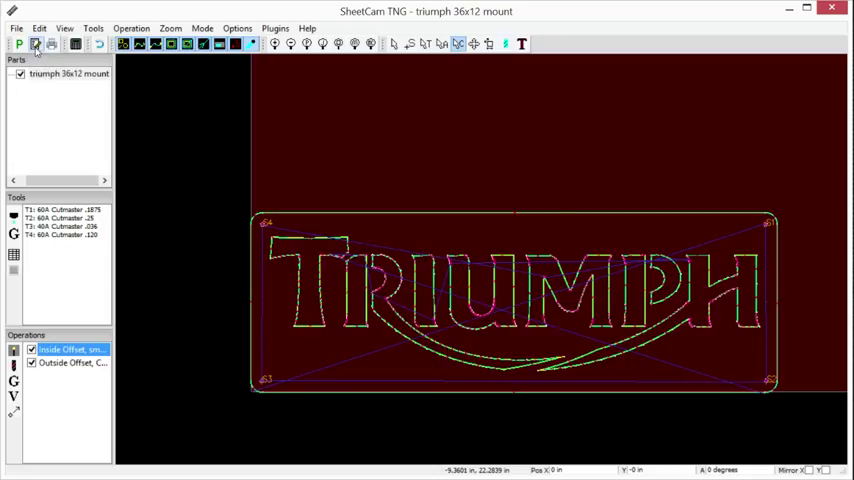
Start a job report estimate with pierce time 5 s and rapid speed 75
left_click(35, 43)
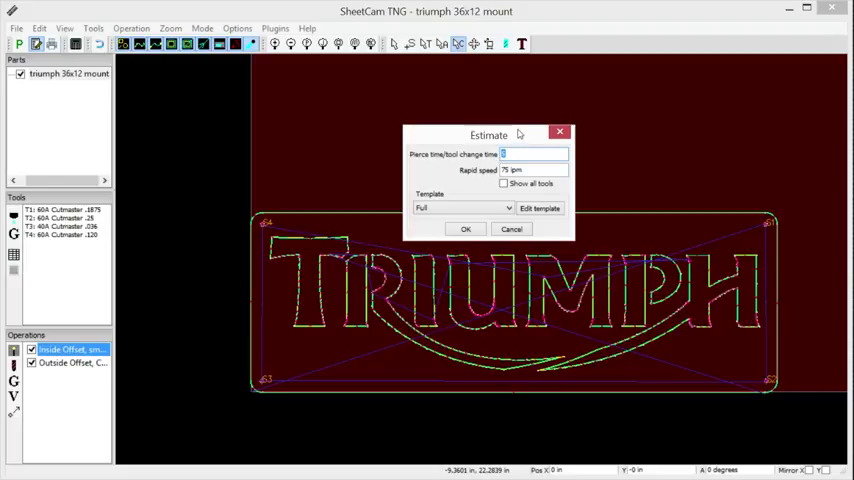
type("62")
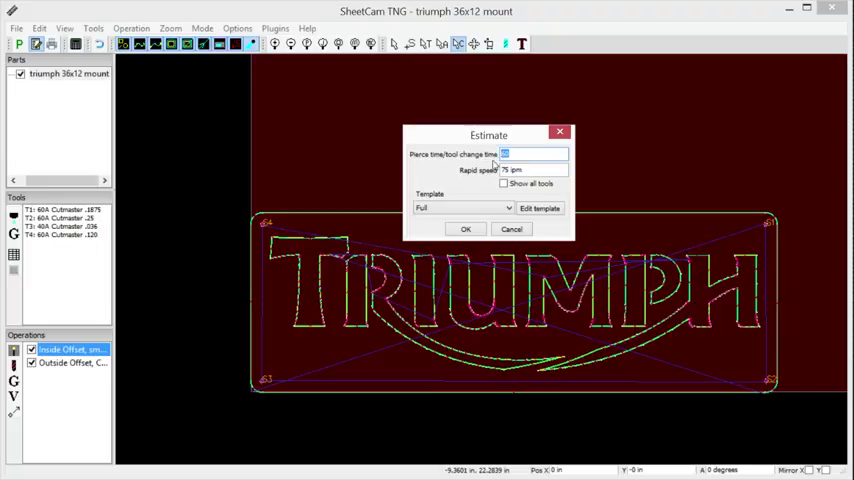
left_click(530, 170)
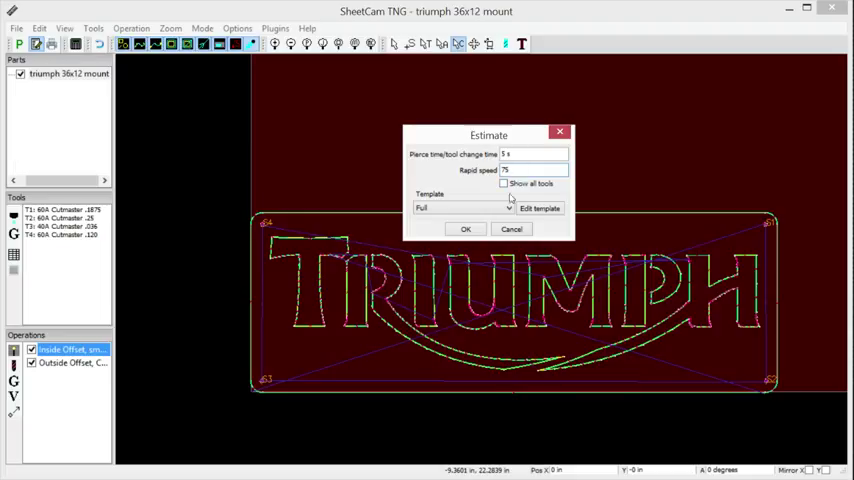
left_click(465, 229)
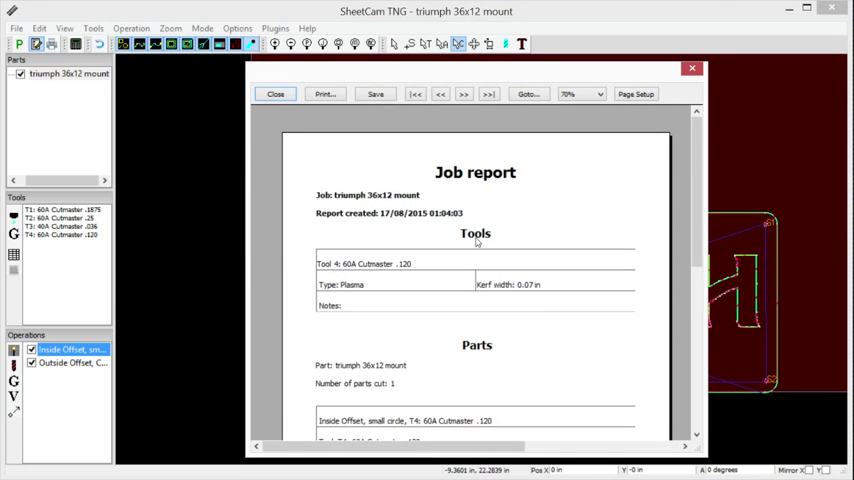
scroll("down", 3)
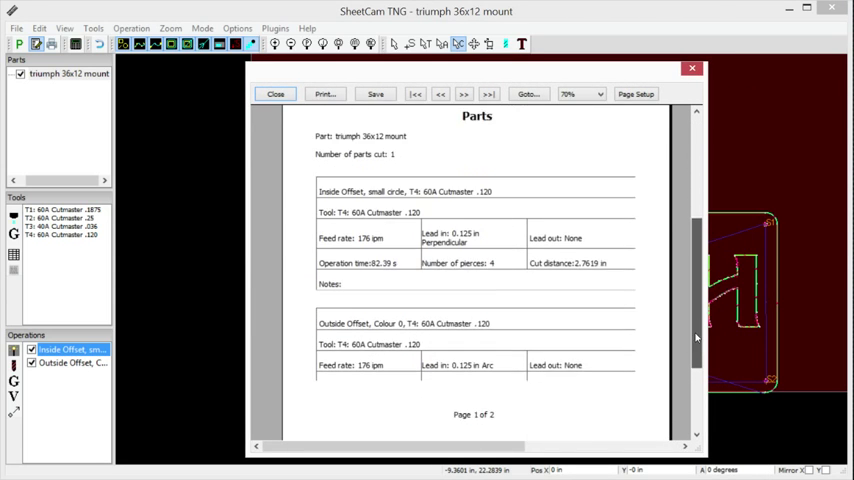
scroll("down", 3)
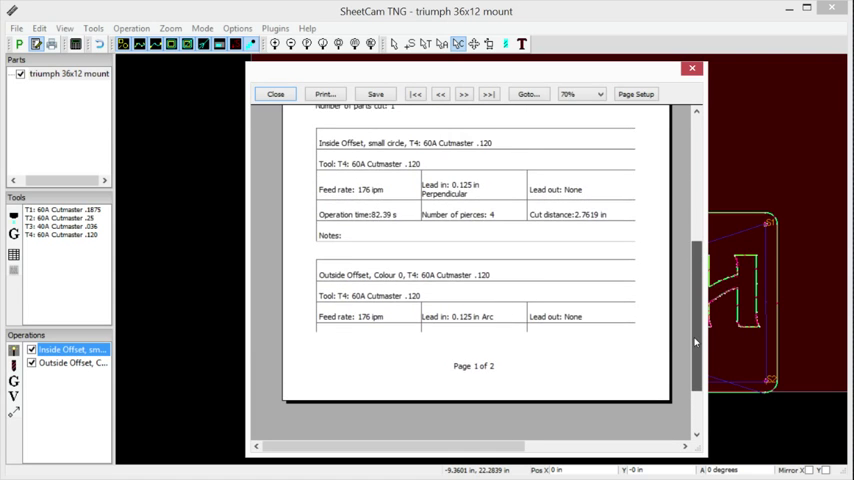
scroll("up", 3)
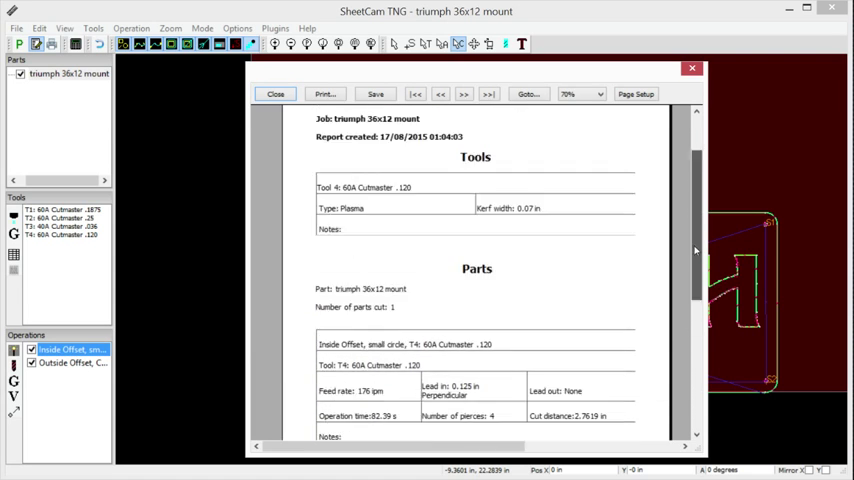
left_click(489, 94)
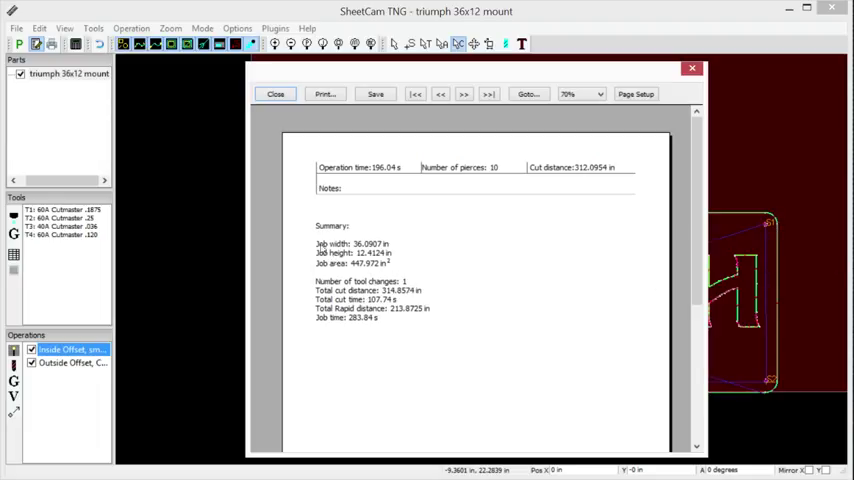
mouse_move(387, 248)
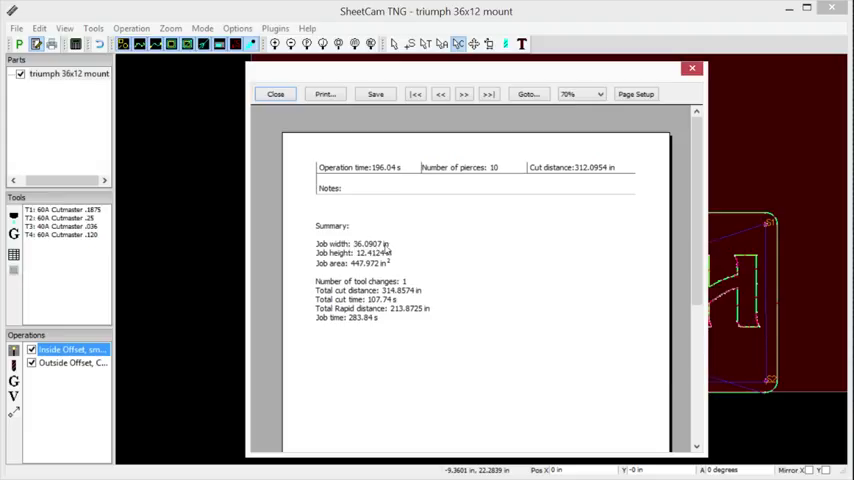
mouse_move(391, 249)
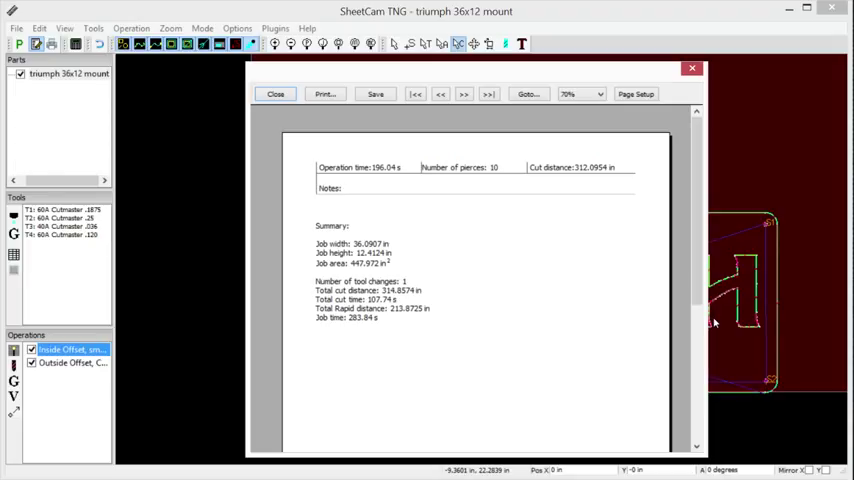
mouse_move(559, 309)
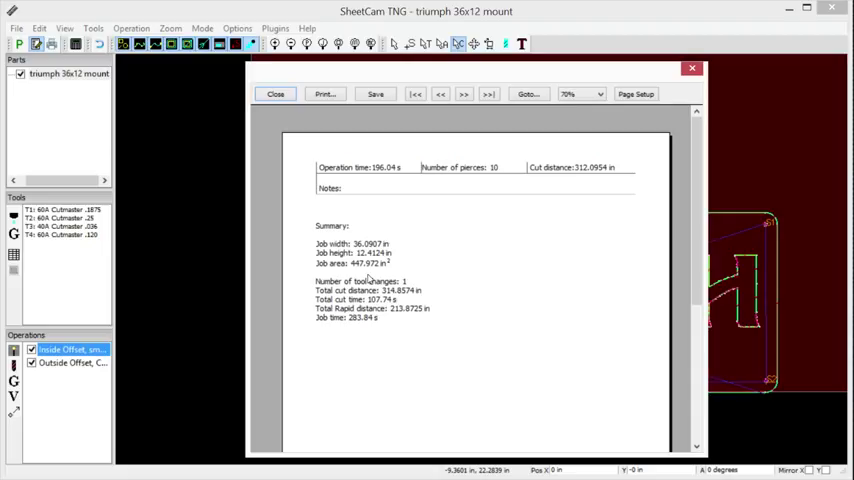
mouse_move(368, 278)
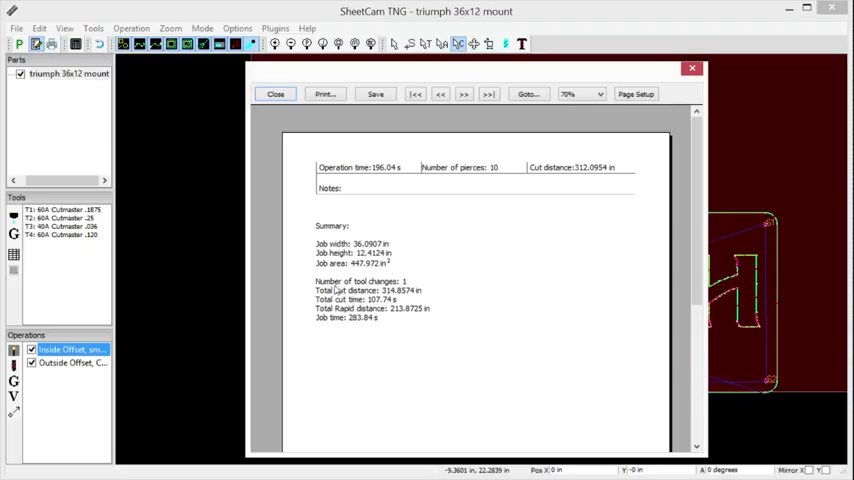
mouse_move(338, 324)
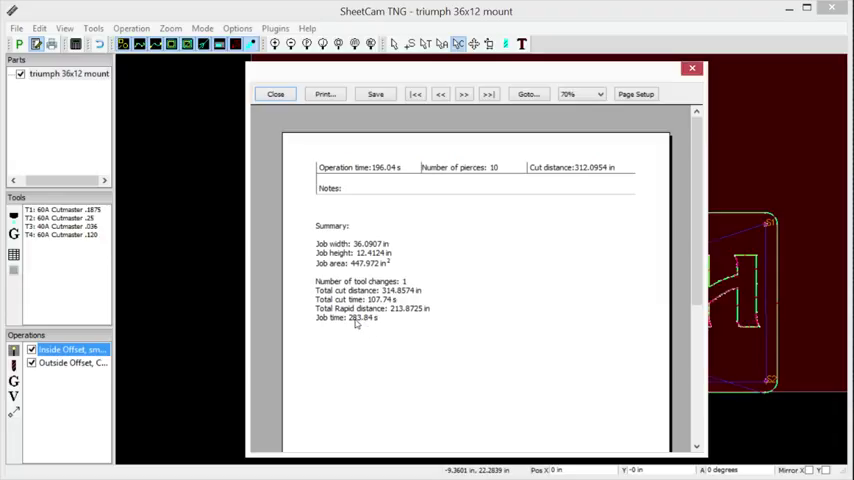
mouse_move(380, 331)
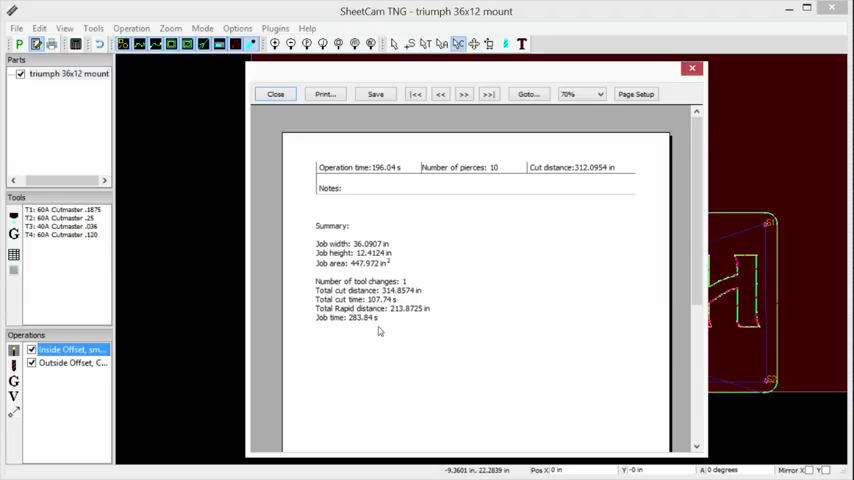
mouse_move(378, 331)
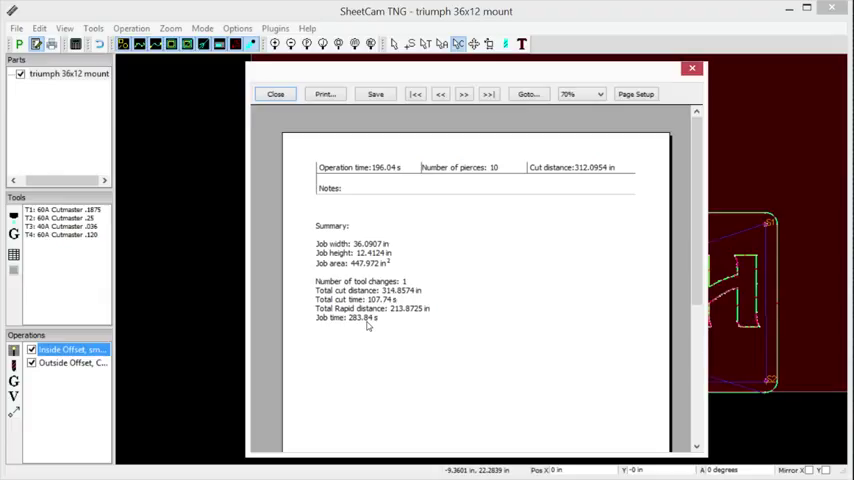
mouse_move(372, 328)
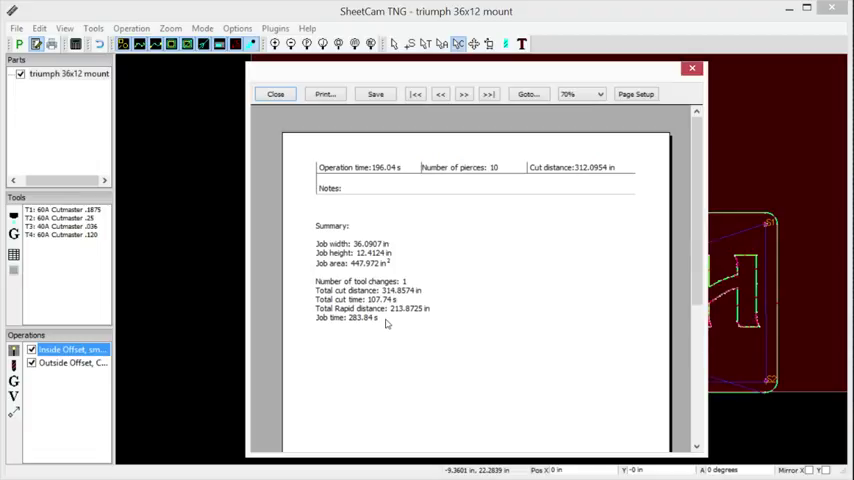
mouse_move(385, 322)
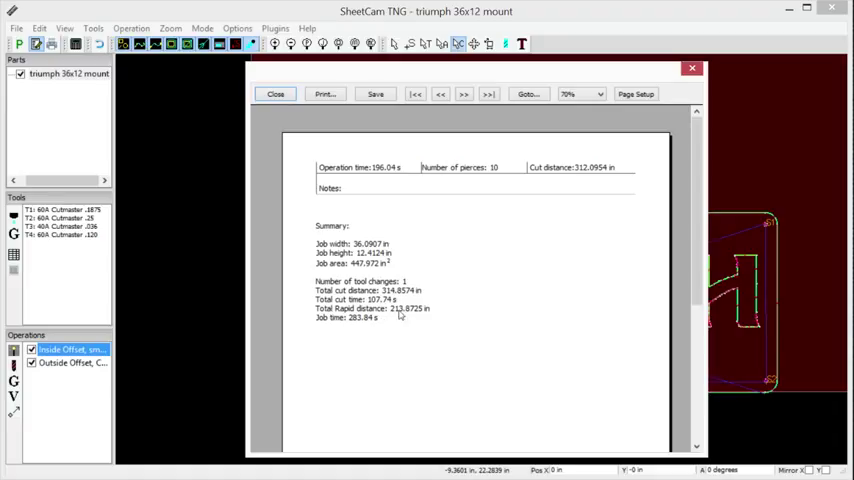
mouse_move(439, 315)
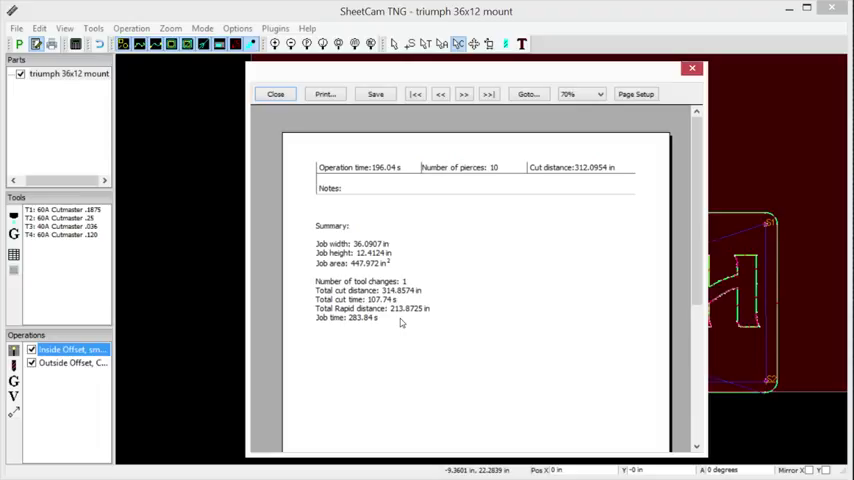
mouse_move(380, 335)
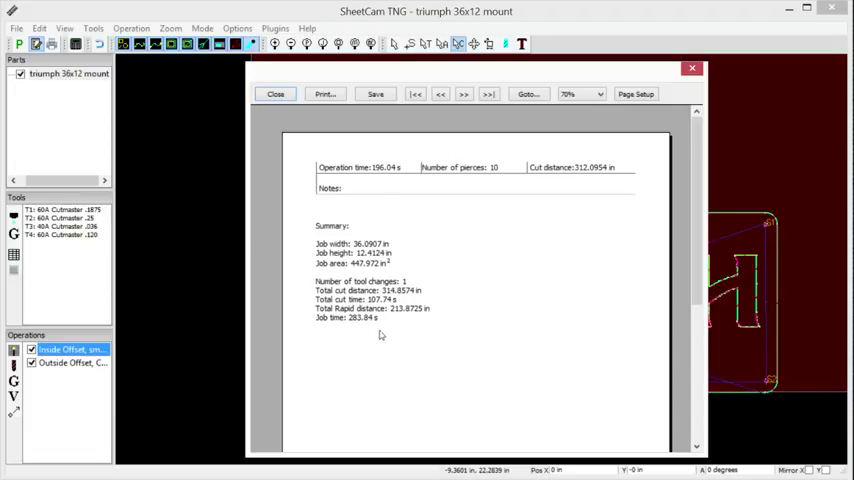
mouse_move(379, 334)
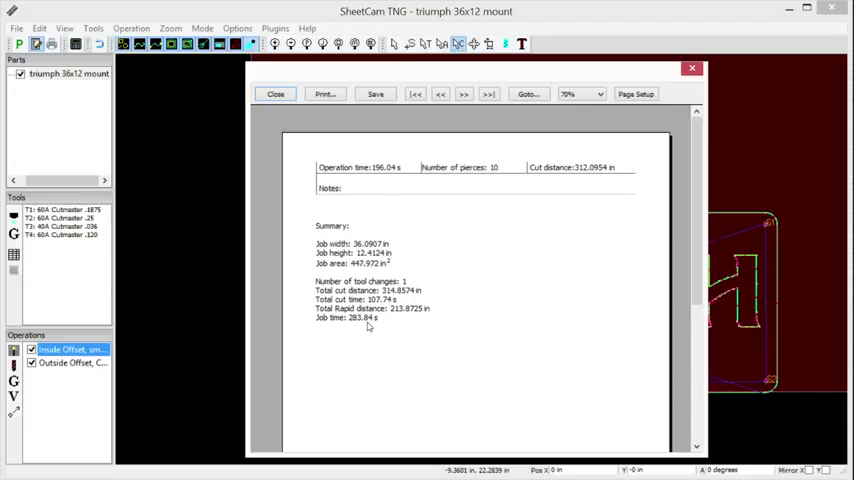
mouse_move(365, 328)
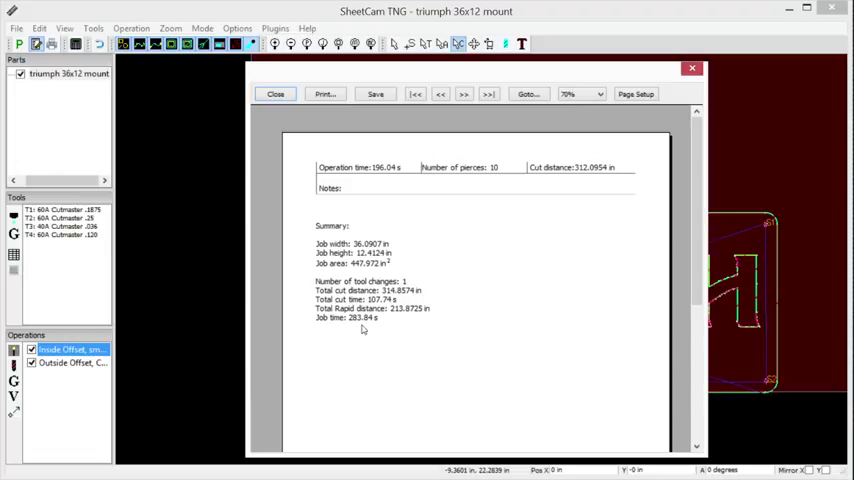
mouse_move(392, 321)
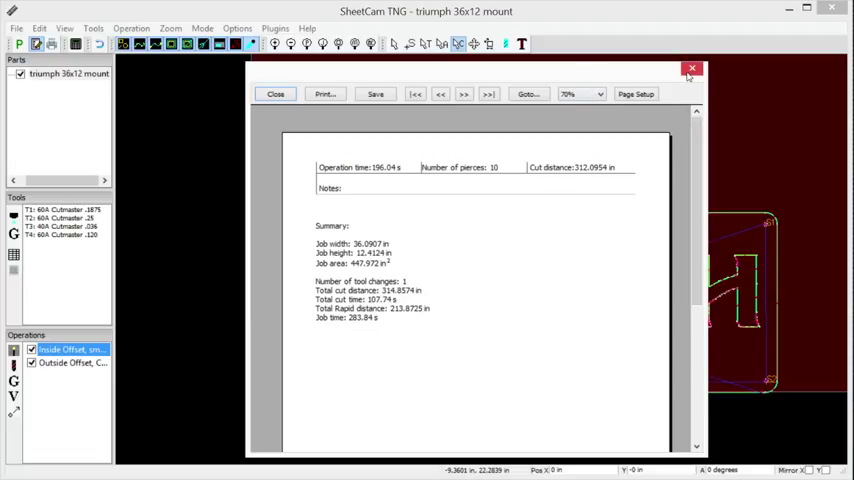
mouse_move(692, 69)
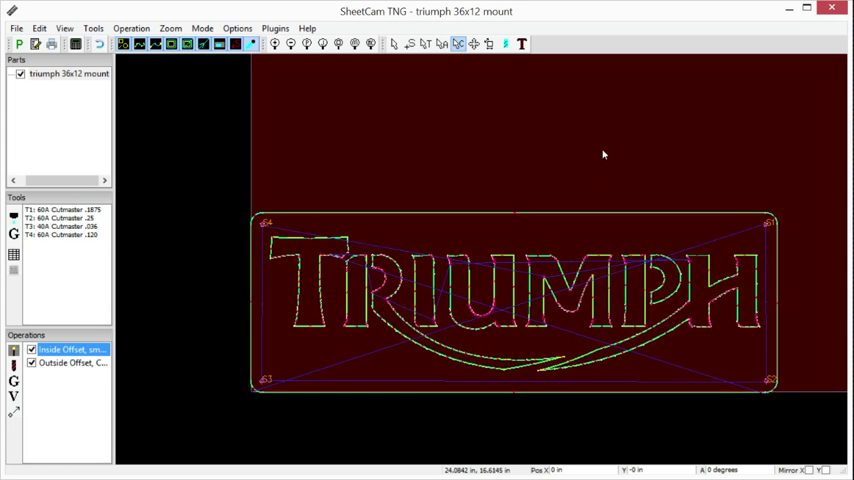
mouse_move(518, 153)
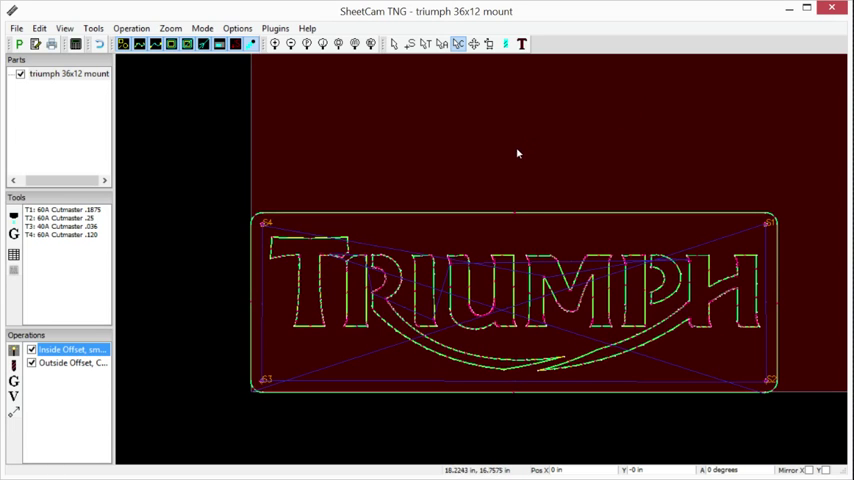
mouse_move(517, 154)
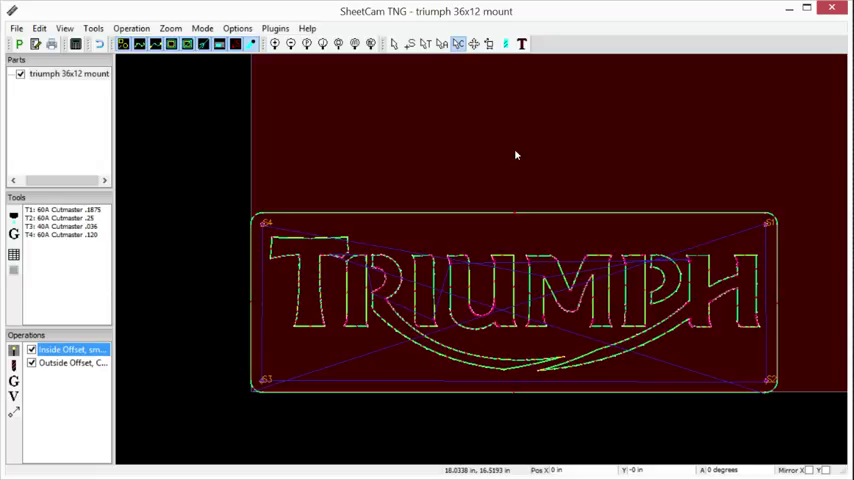
mouse_move(478, 187)
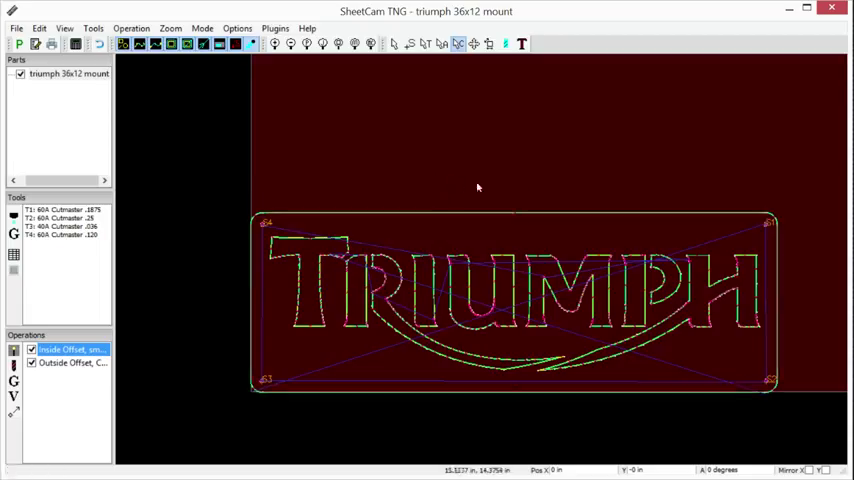
mouse_move(759, 177)
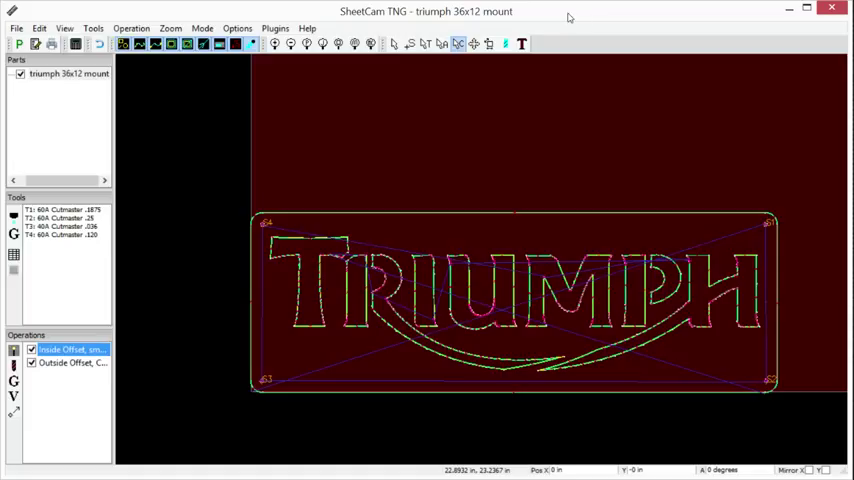
mouse_move(740, 13)
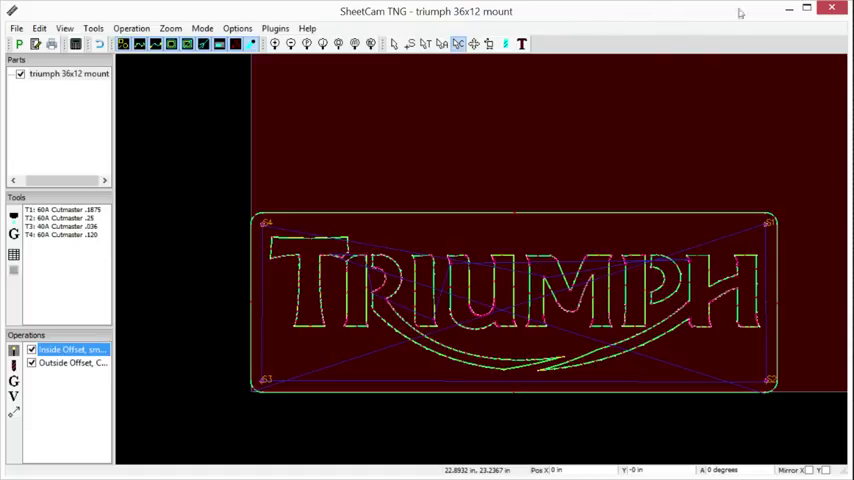